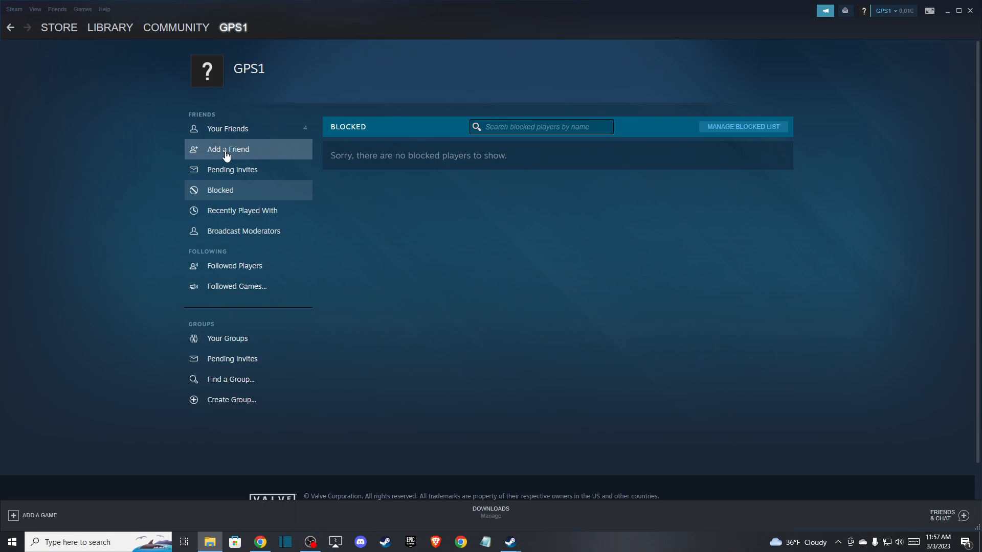
{"action": "mouse_move", "coordinate": [131, 92]}
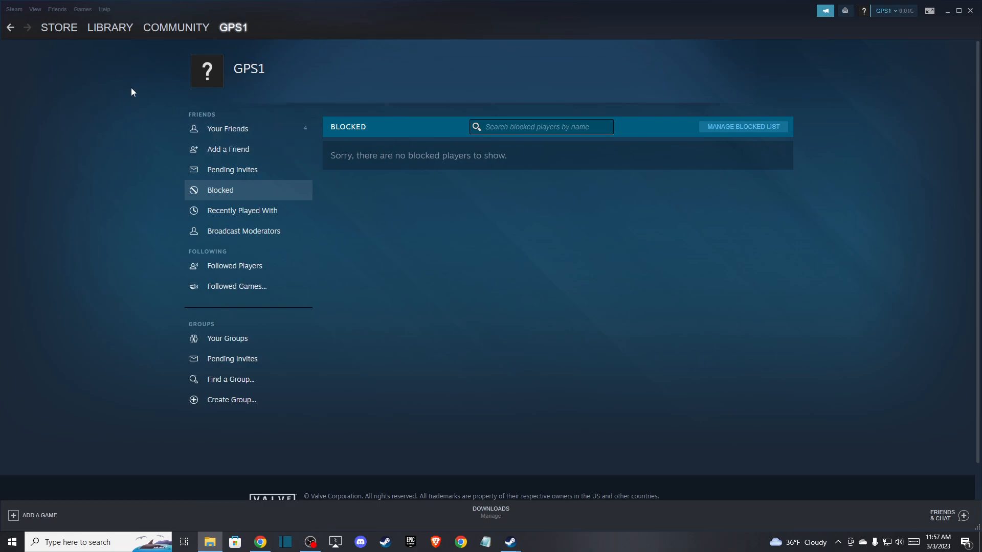
{"action": "mouse_move", "coordinate": [129, 86]}
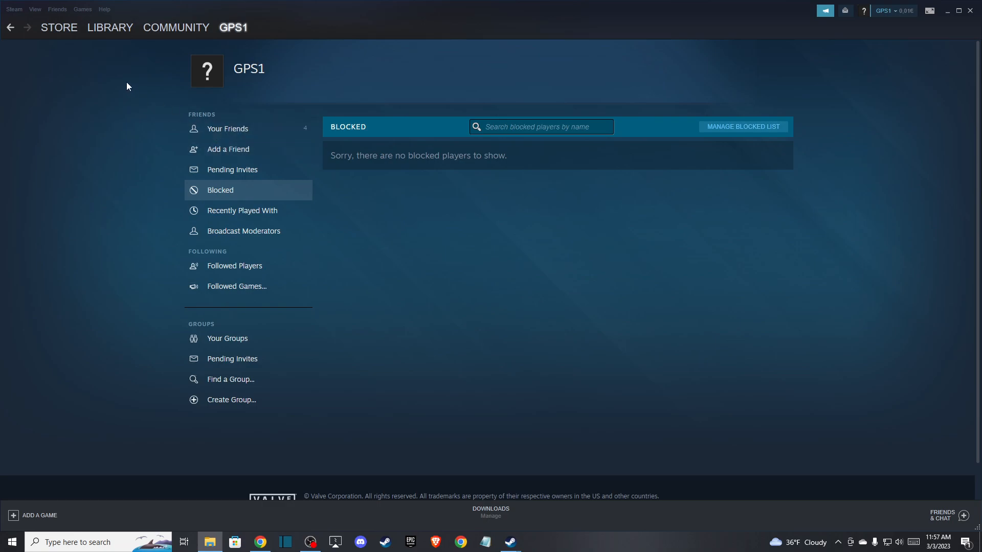
Go to the GPS1 profile page and start editing the profile.
{"action": "left_click", "coordinate": [232, 27]}
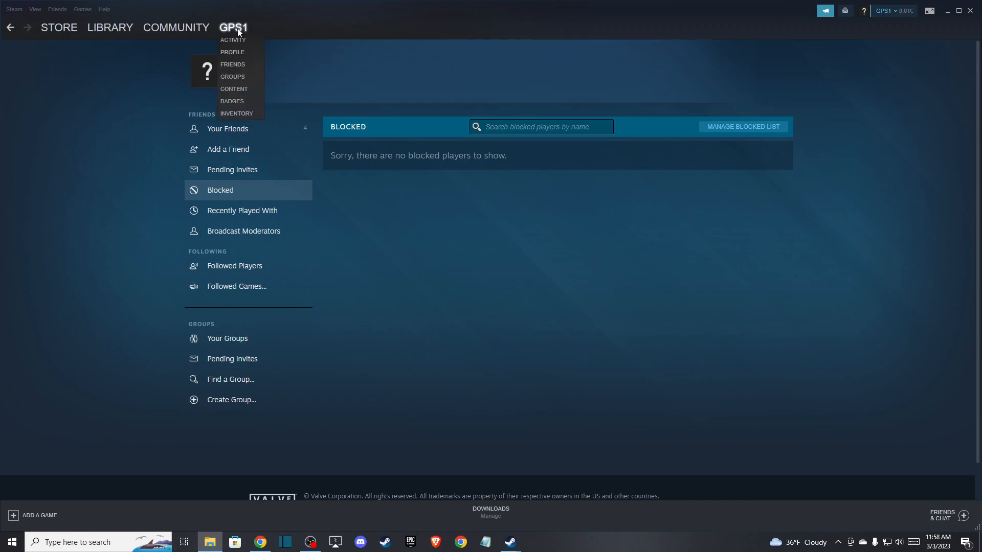
{"action": "mouse_move", "coordinate": [232, 56]}
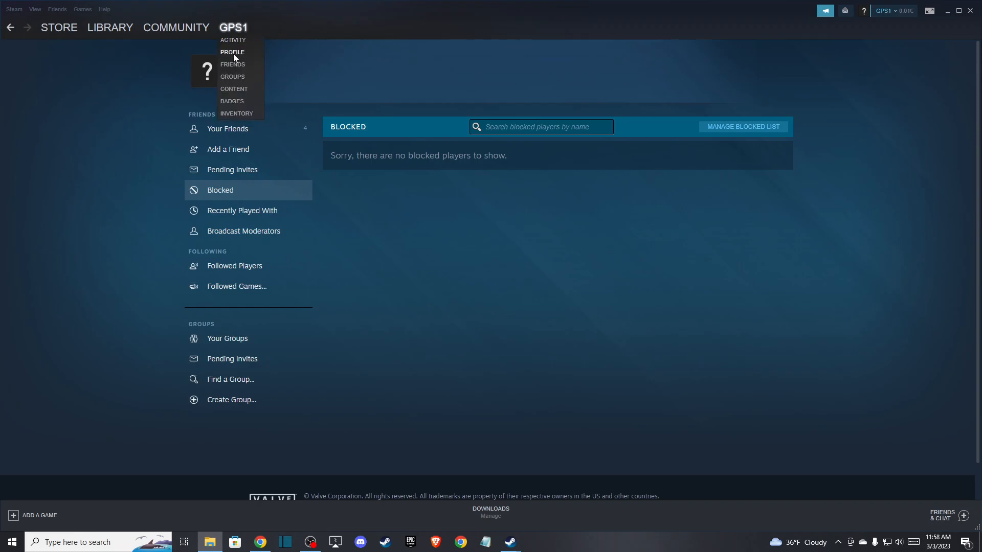
{"action": "left_click", "coordinate": [232, 53]}
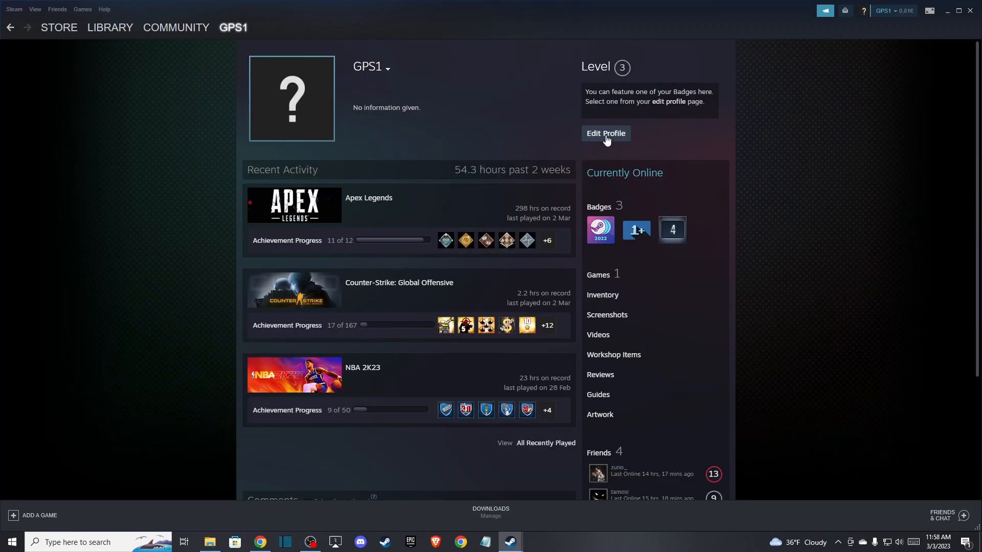
{"action": "left_click", "coordinate": [604, 133]}
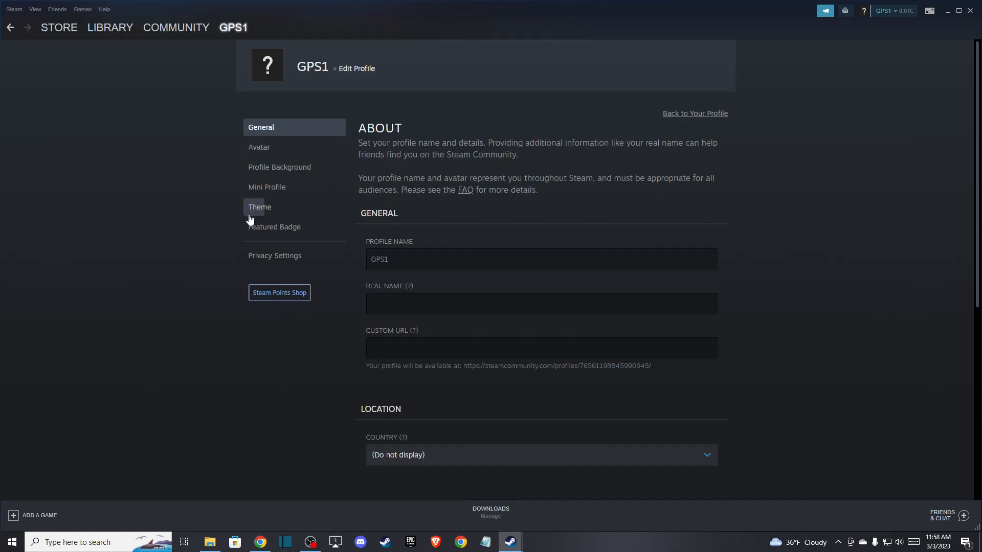
{"action": "mouse_move", "coordinate": [274, 256]}
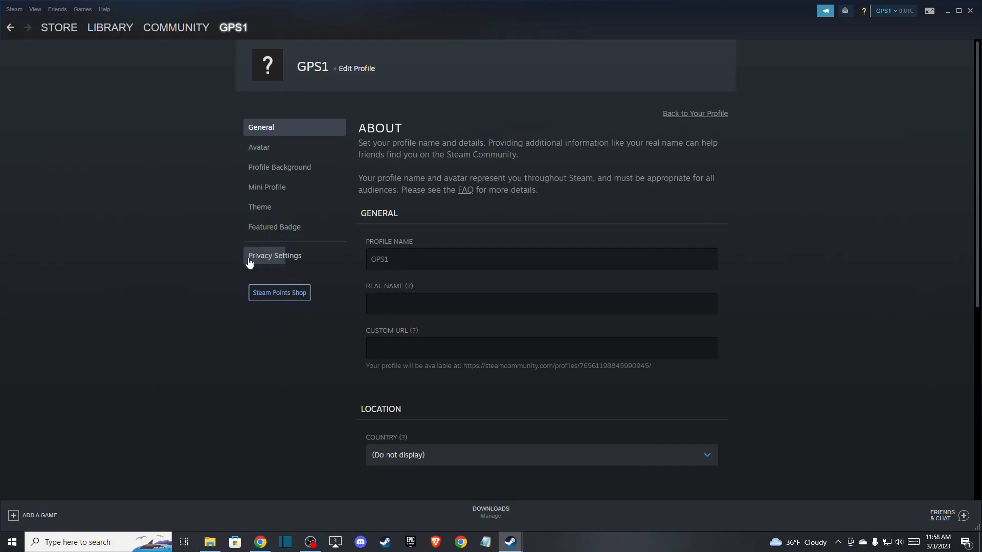
Show Privacy Settings and confirm My profile, Game details and Friends List are Public.
{"action": "left_click", "coordinate": [274, 255]}
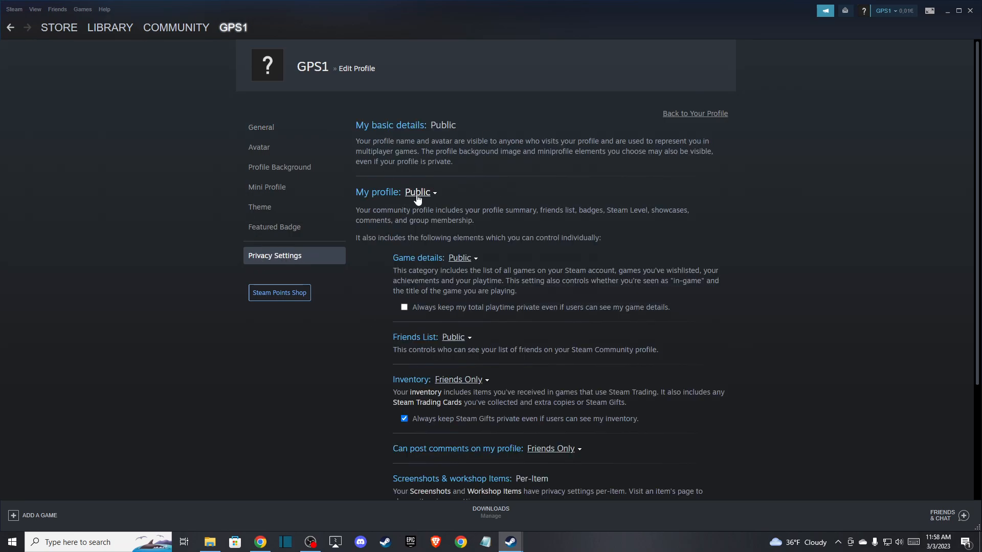
{"action": "mouse_move", "coordinate": [424, 195]}
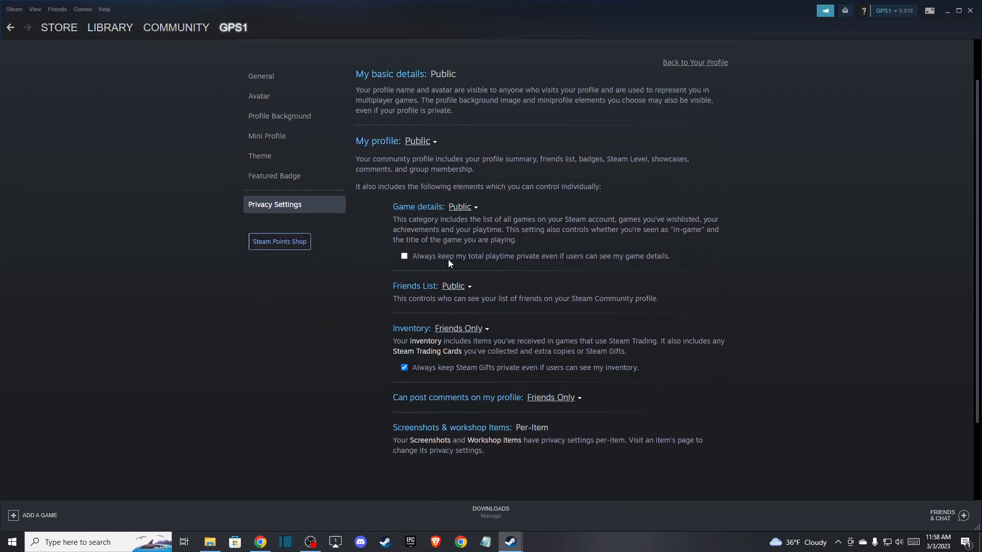
{"action": "left_click", "coordinate": [462, 206]}
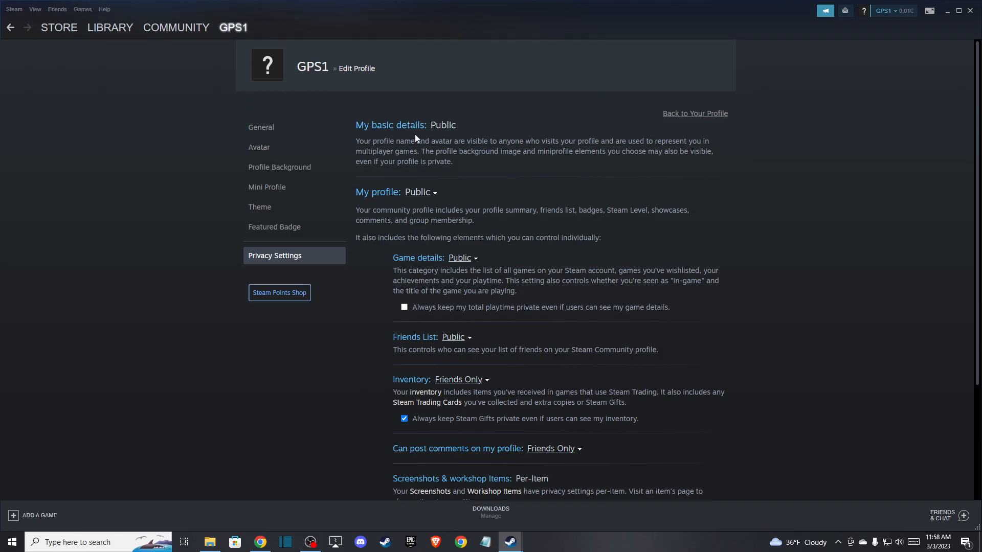
{"action": "mouse_move", "coordinate": [423, 185]}
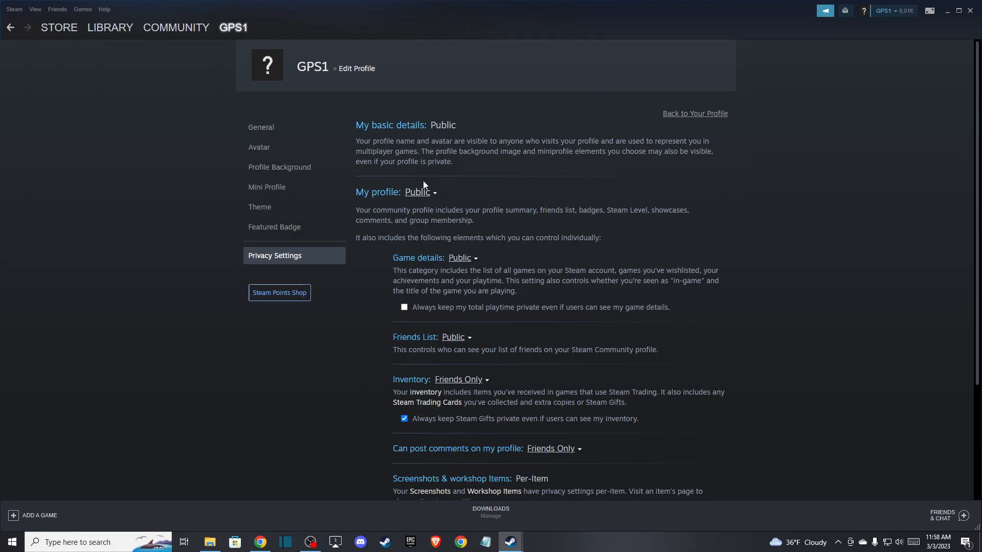
{"action": "mouse_move", "coordinate": [419, 197]}
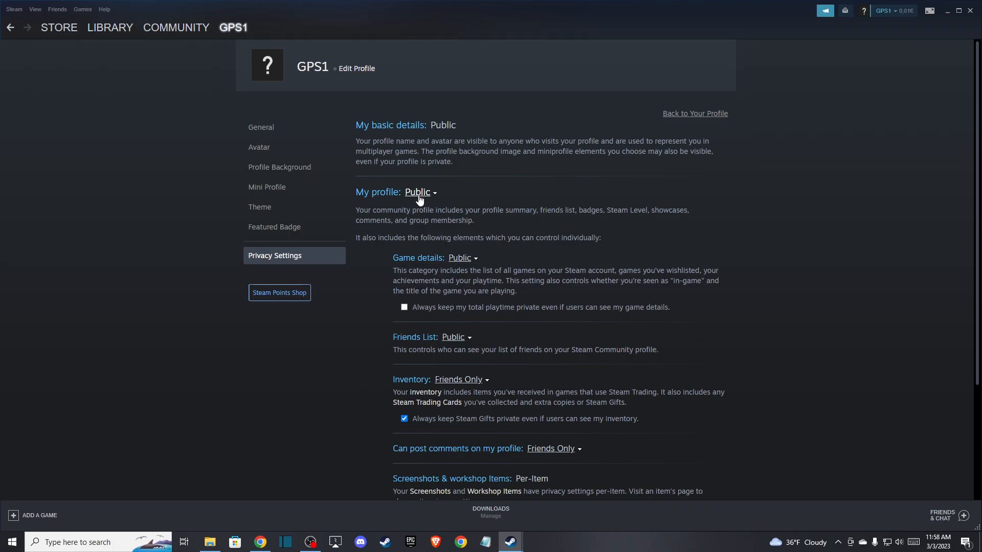
{"action": "left_click", "coordinate": [56, 9]}
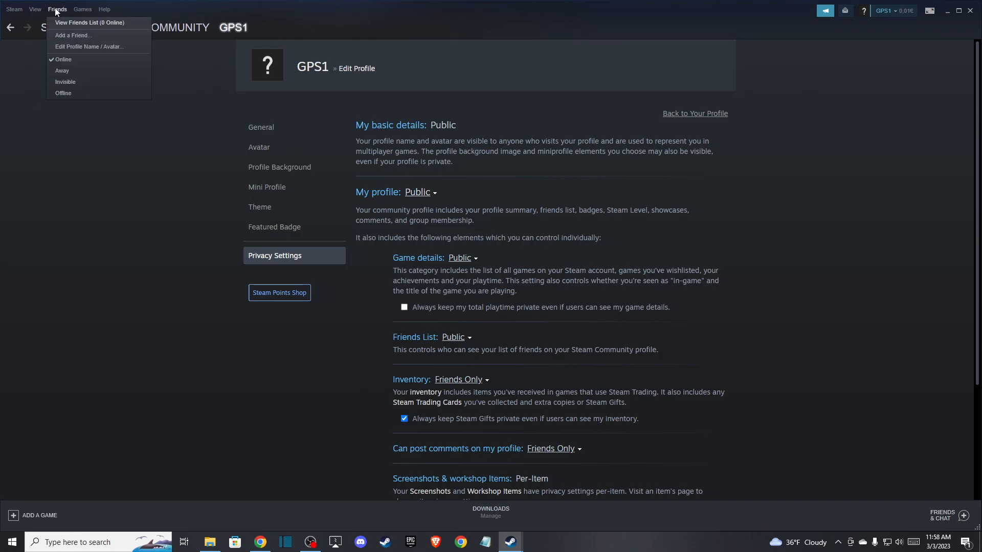
Go to Friends > Add a Friend and view the Blocked list, which reports no blocked players.
{"action": "left_click", "coordinate": [59, 27]}
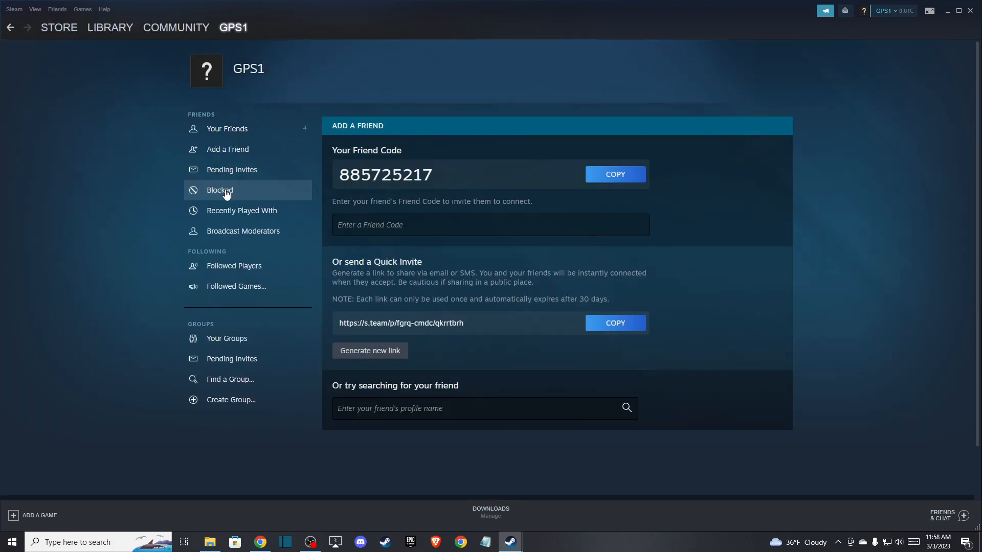
{"action": "left_click", "coordinate": [219, 190]}
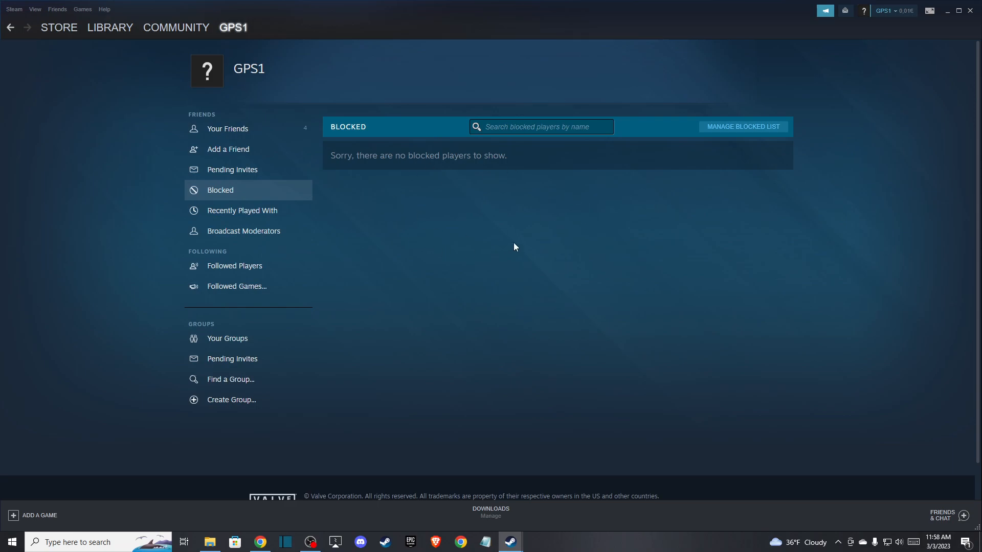
{"action": "mouse_move", "coordinate": [401, 199]}
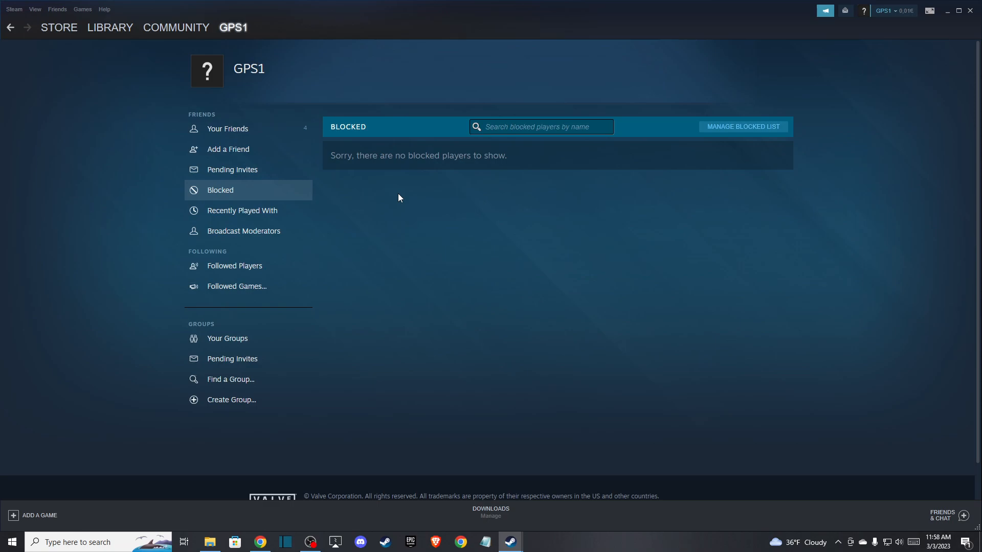
{"action": "mouse_move", "coordinate": [286, 172]}
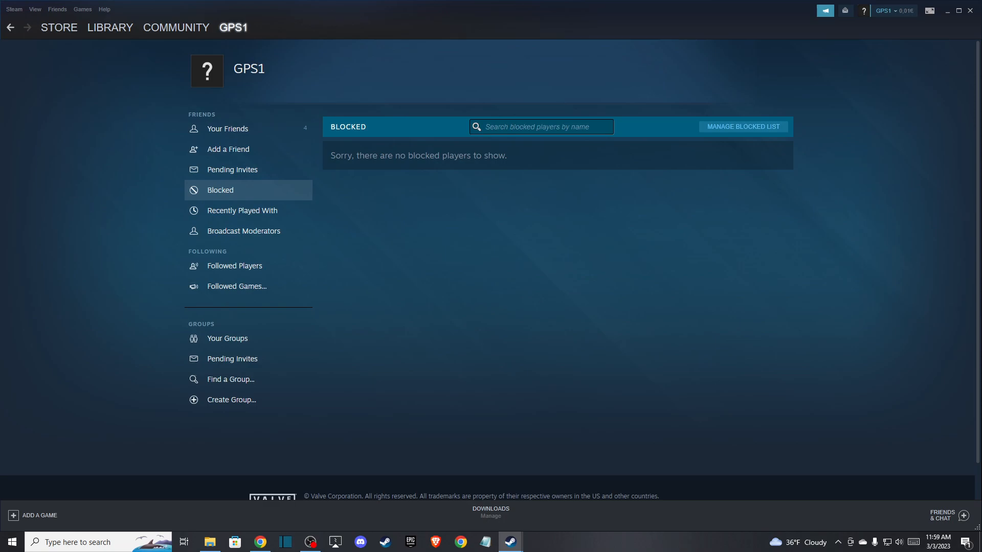
{"action": "mouse_move", "coordinate": [243, 359]}
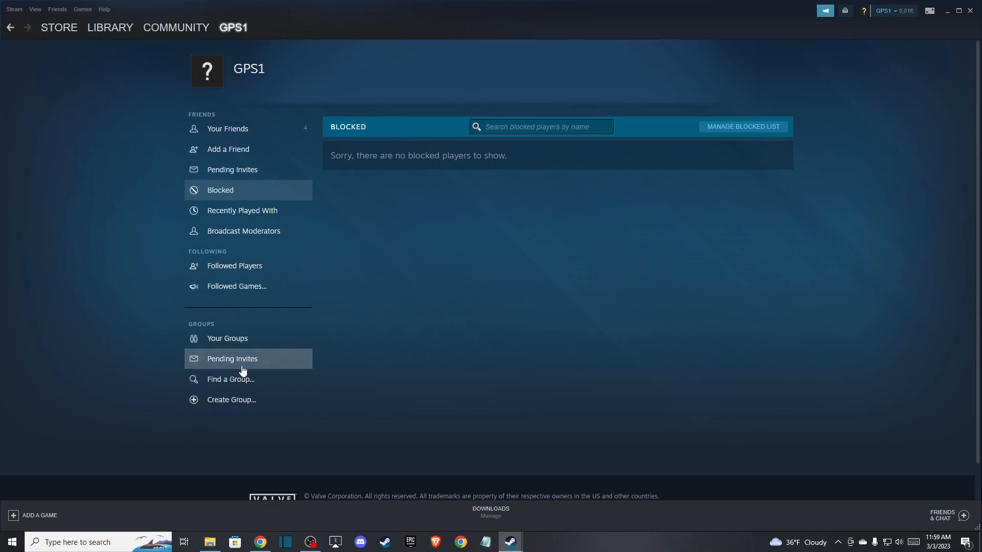
{"action": "mouse_move", "coordinate": [239, 365]}
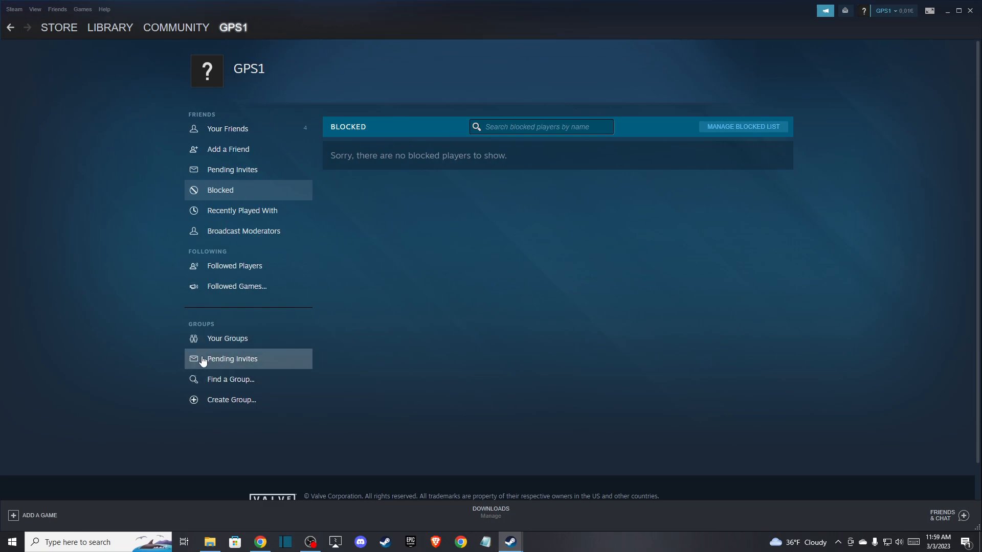
View the Groups Pending Invites section, which shows no pending group invites.
{"action": "left_click", "coordinate": [232, 358]}
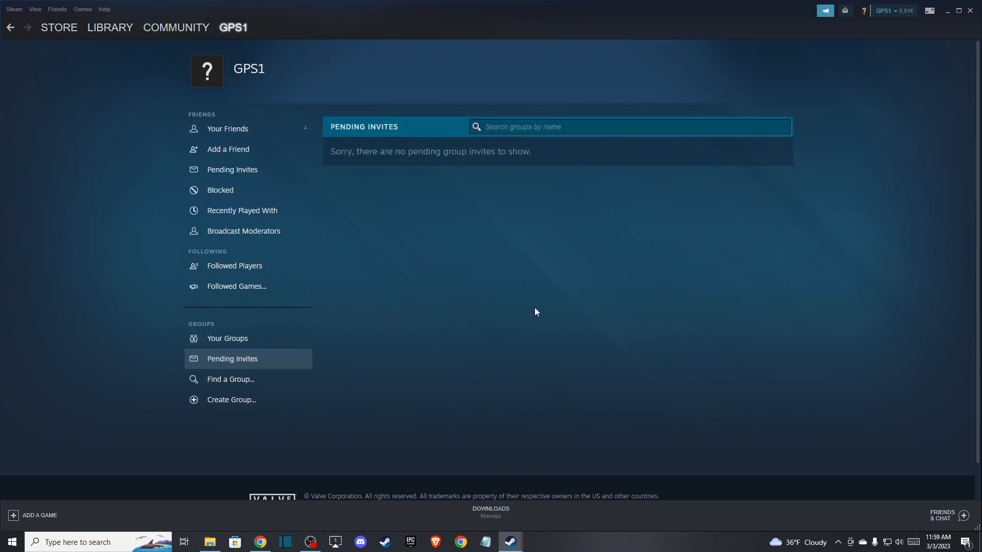
{"action": "mouse_move", "coordinate": [599, 176]}
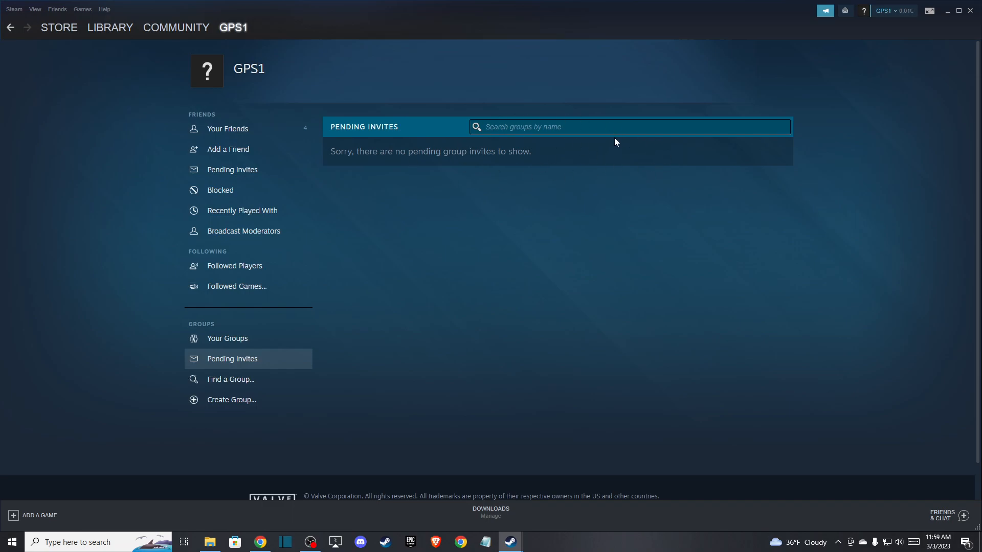
{"action": "mouse_move", "coordinate": [620, 151]}
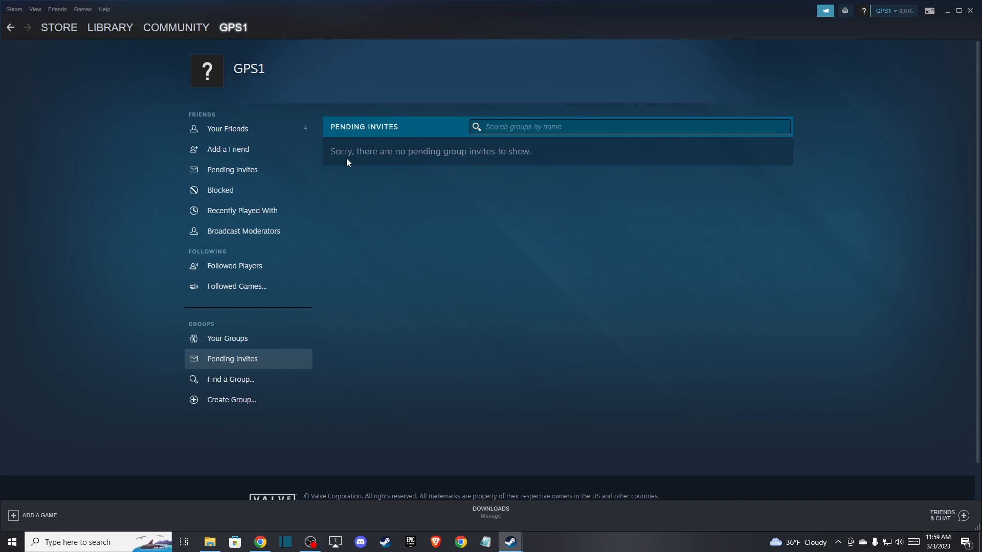
{"action": "mouse_move", "coordinate": [467, 163]}
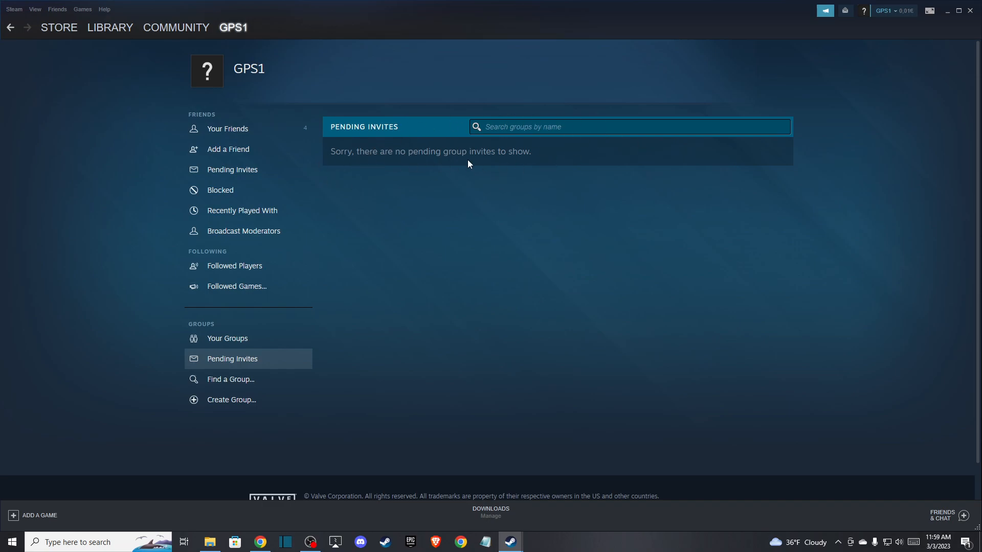
{"action": "mouse_move", "coordinate": [454, 156]}
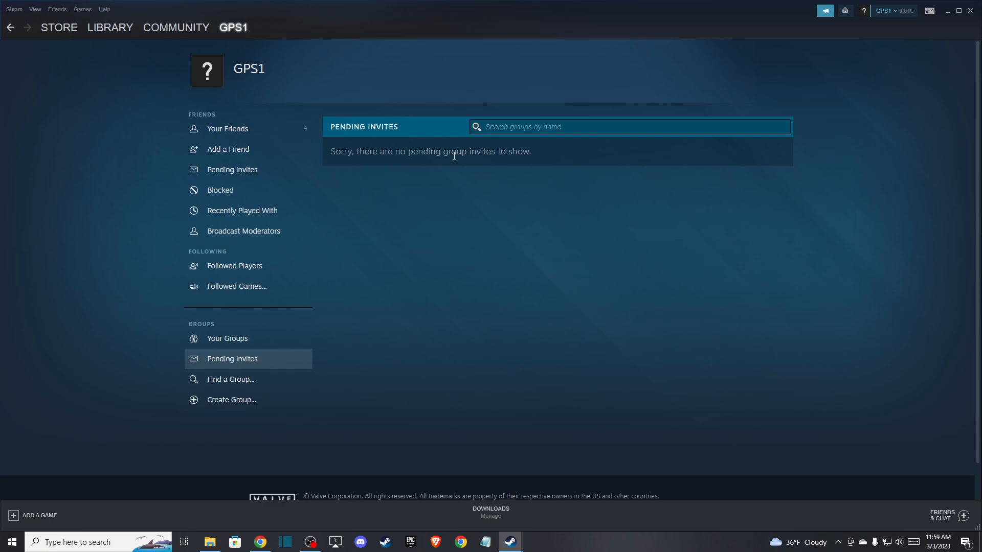
{"action": "mouse_move", "coordinate": [539, 160]}
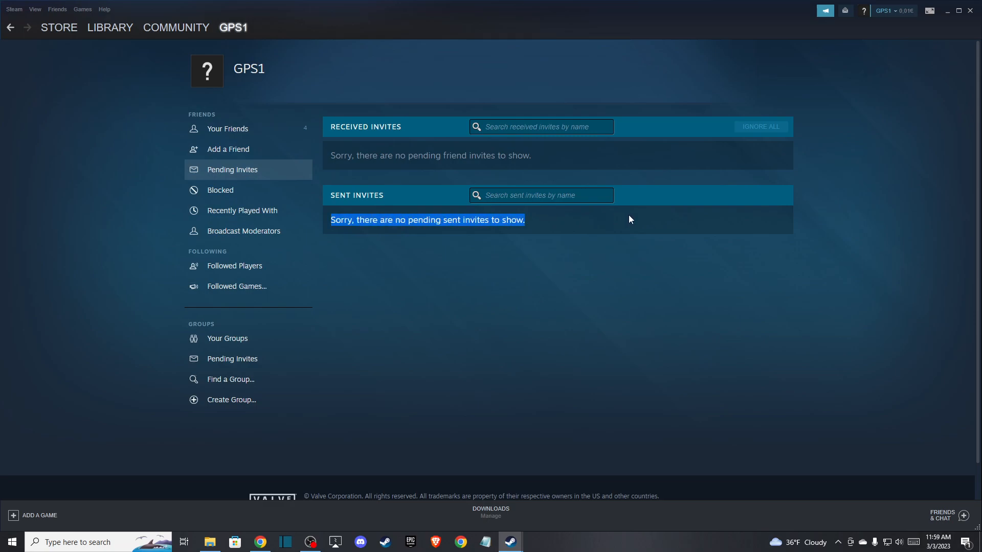
Highlight the Received Invites and Sent Invites headings, both showing no friend invites.
{"action": "double_click", "coordinate": [348, 127]}
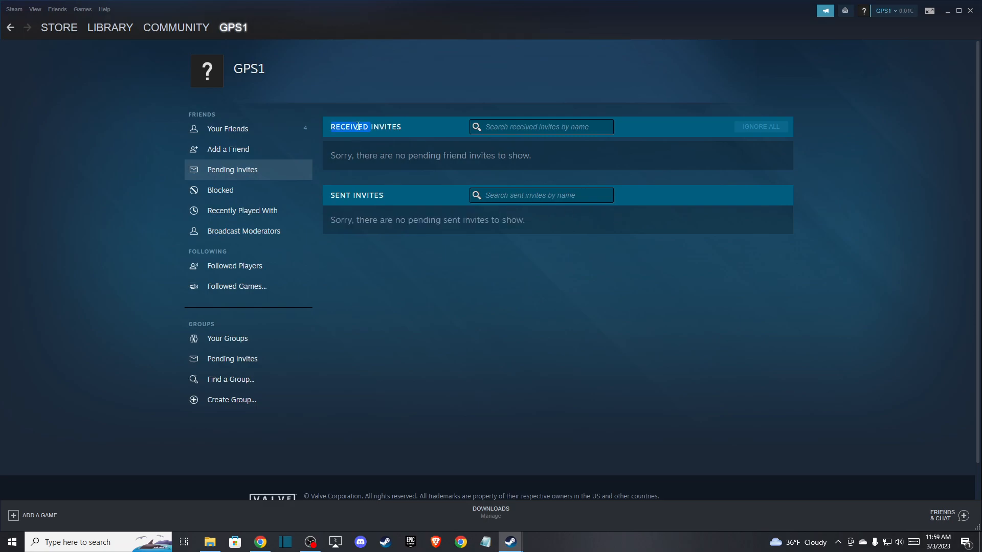
{"action": "double_click", "coordinate": [369, 195]}
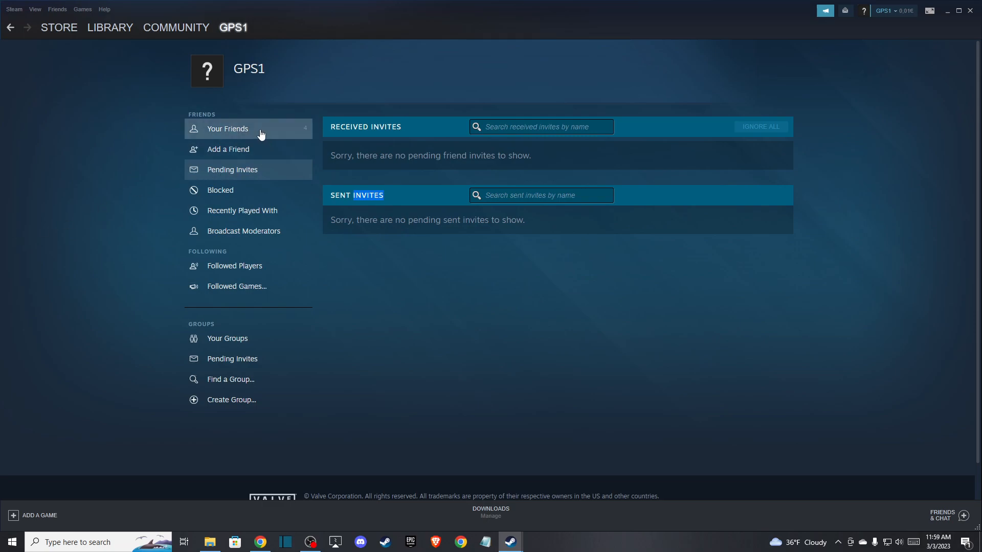
View Your Friends, showing 4 friends out of the 265-friend limit.
{"action": "left_click", "coordinate": [227, 129]}
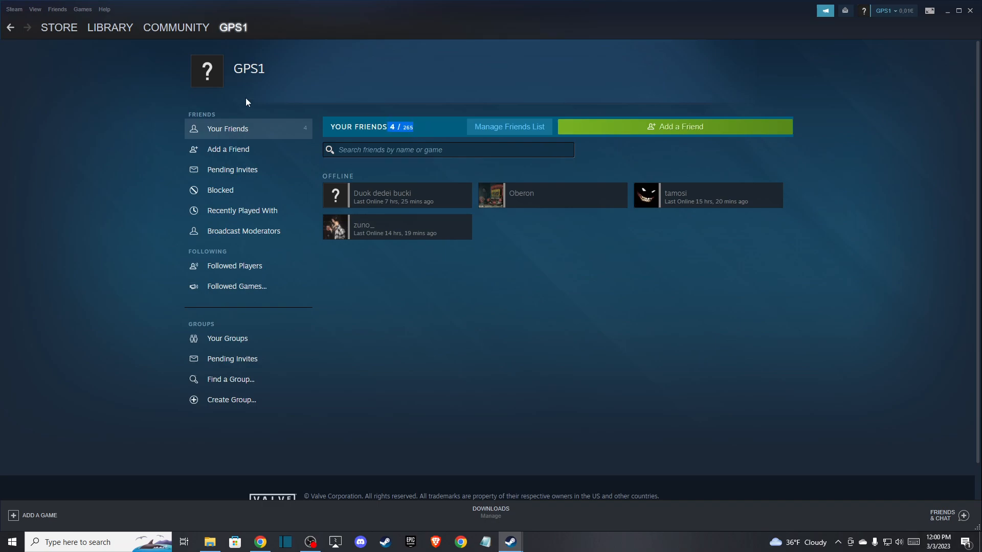
Return to the Steam Store front page with featured and recommended games.
{"action": "left_click", "coordinate": [59, 27]}
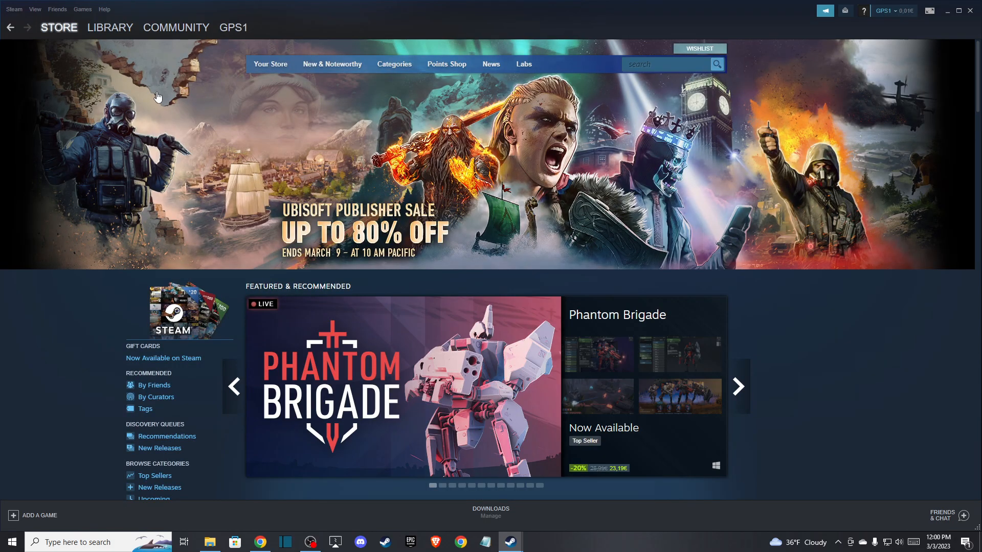
{"action": "mouse_move", "coordinate": [303, 162]}
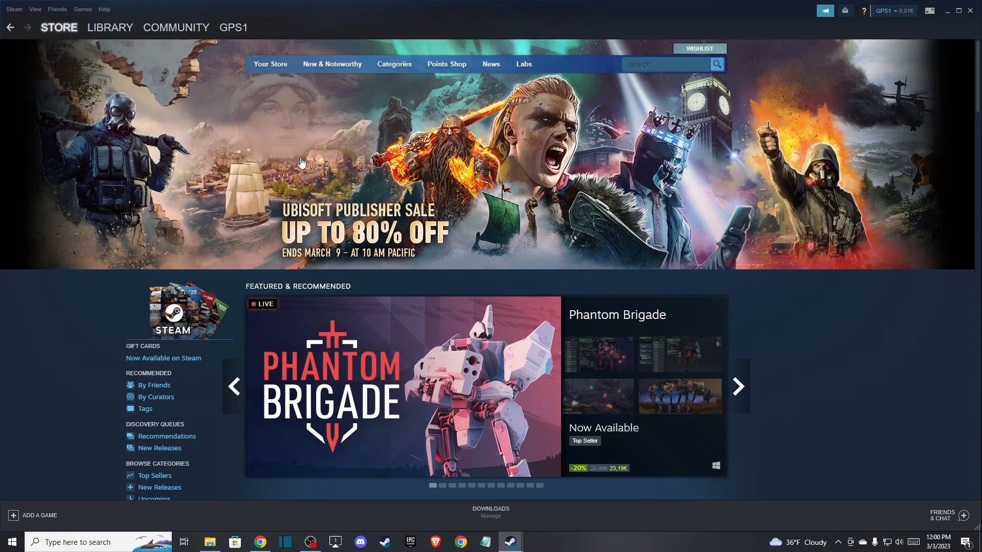